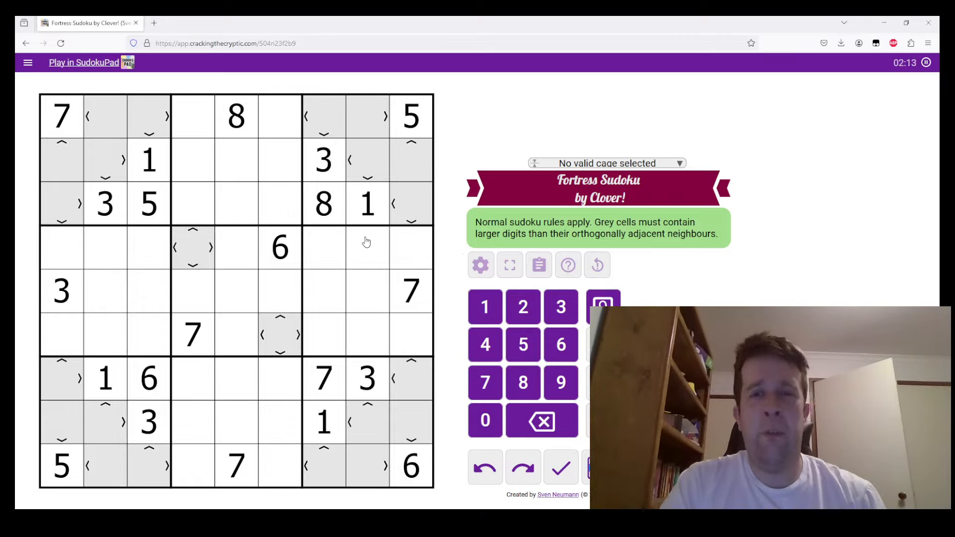
mouse_move(446, 228)
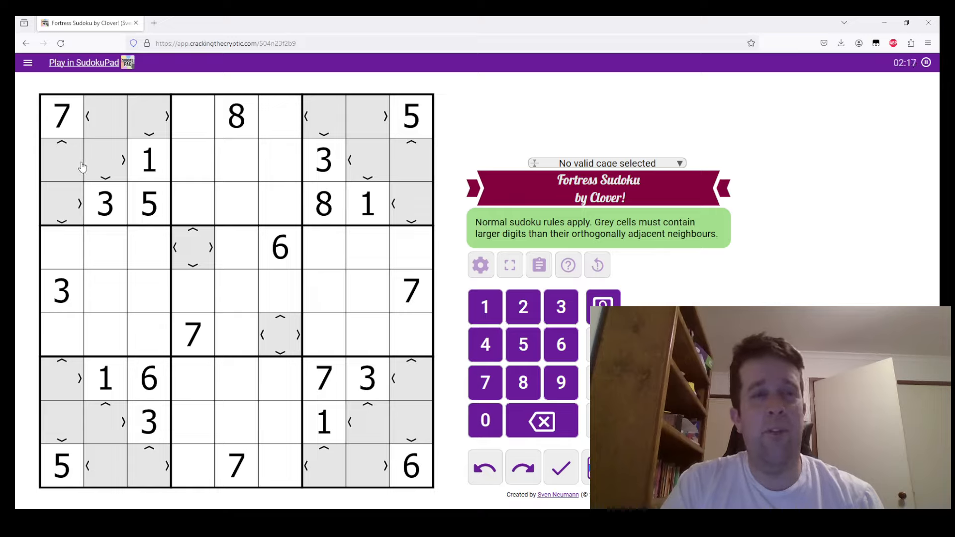
Fill the top-left box's grey cells with 9, 2 and 8, pencilling 46 candidates
click(60, 115)
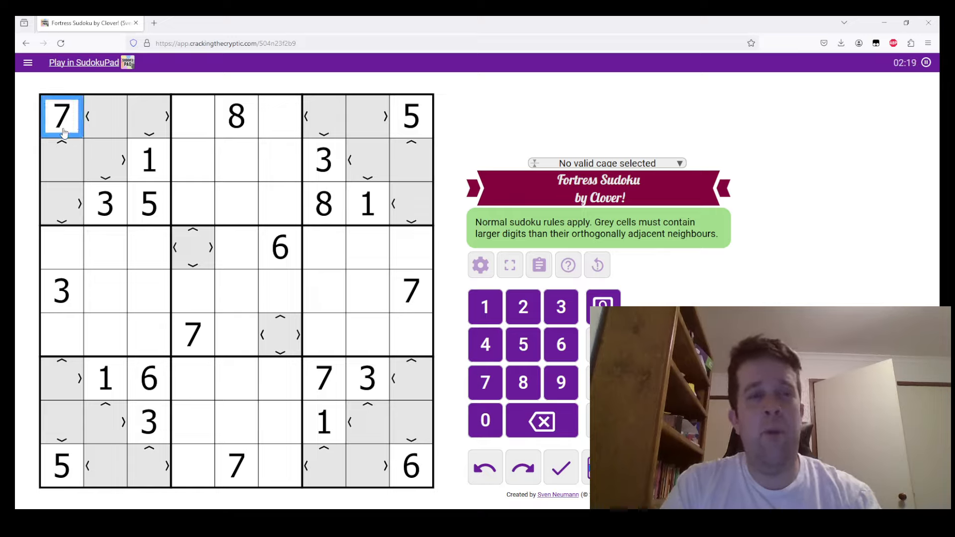
click(111, 115)
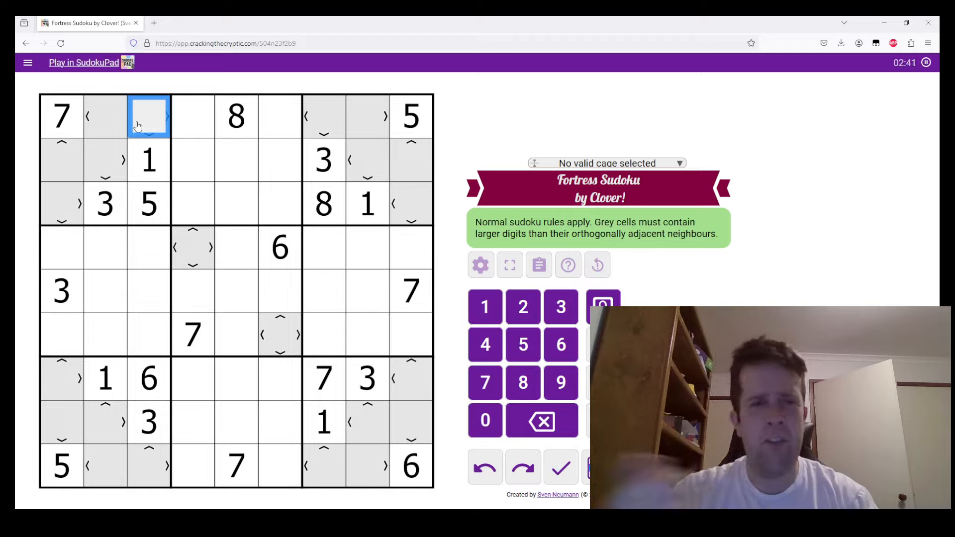
mouse_move(178, 152)
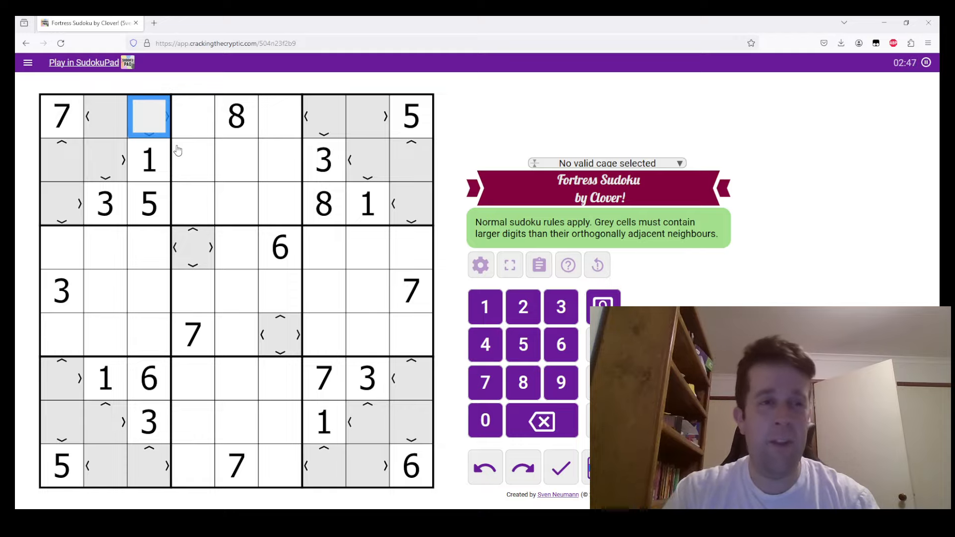
click(193, 161)
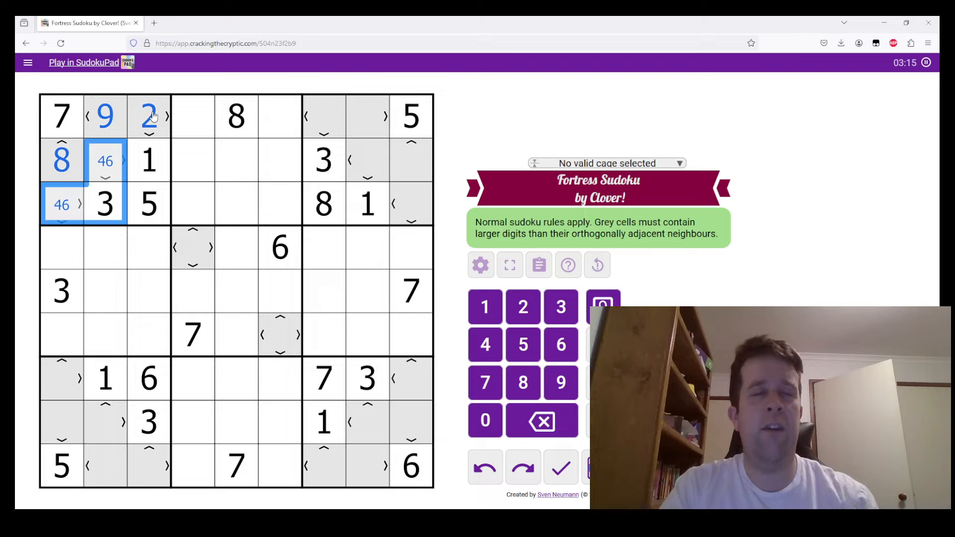
Solve the top-right box's grey cells with 4, 6, 7, 9 and 2
click(325, 117)
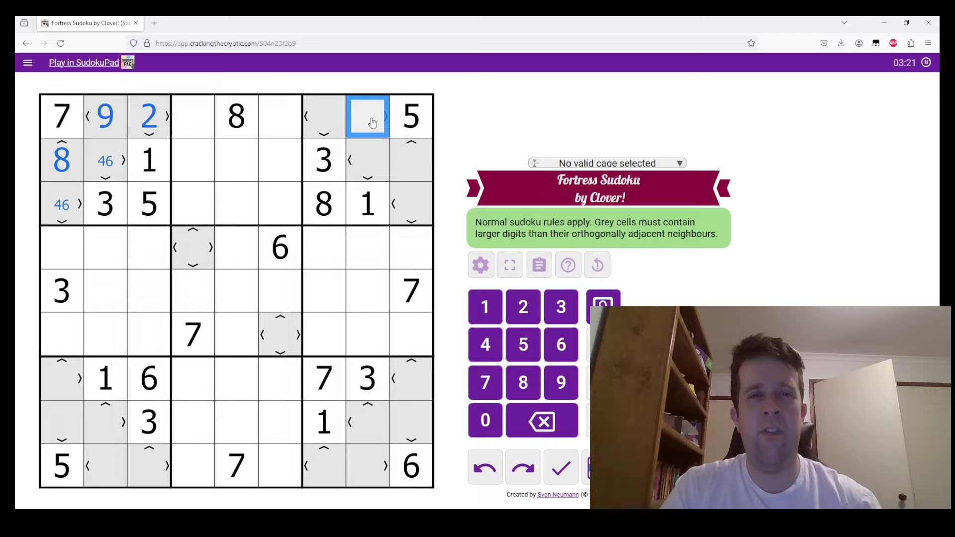
mouse_move(378, 123)
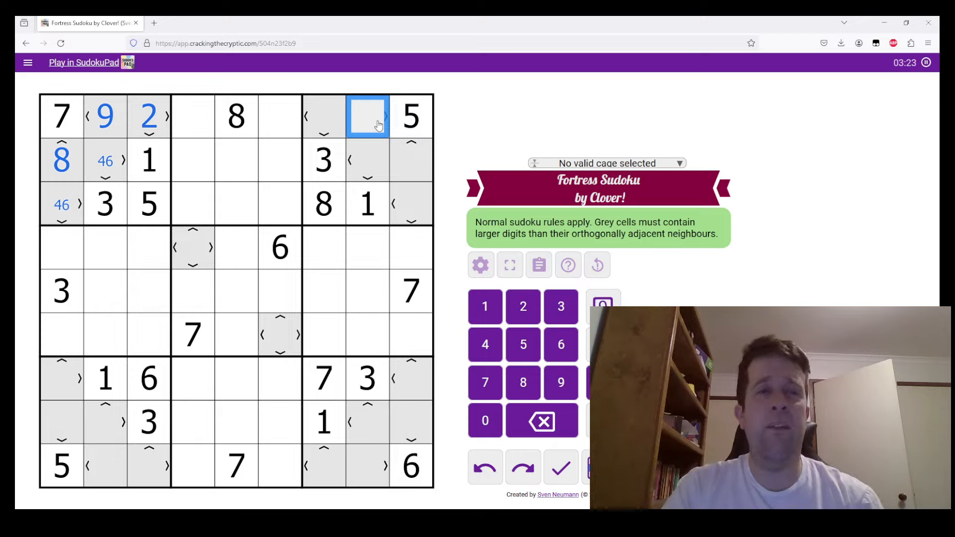
click(237, 115)
text(6)
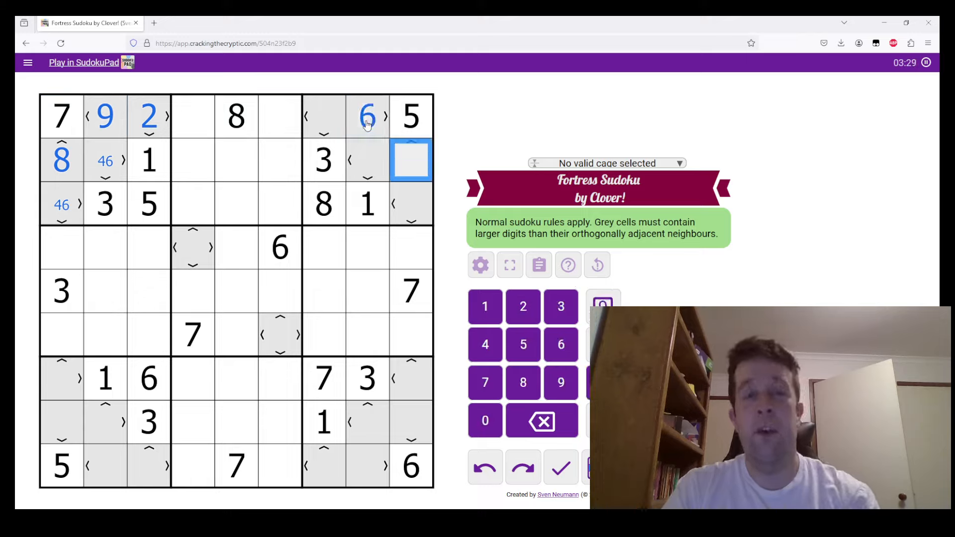
mouse_move(387, 117)
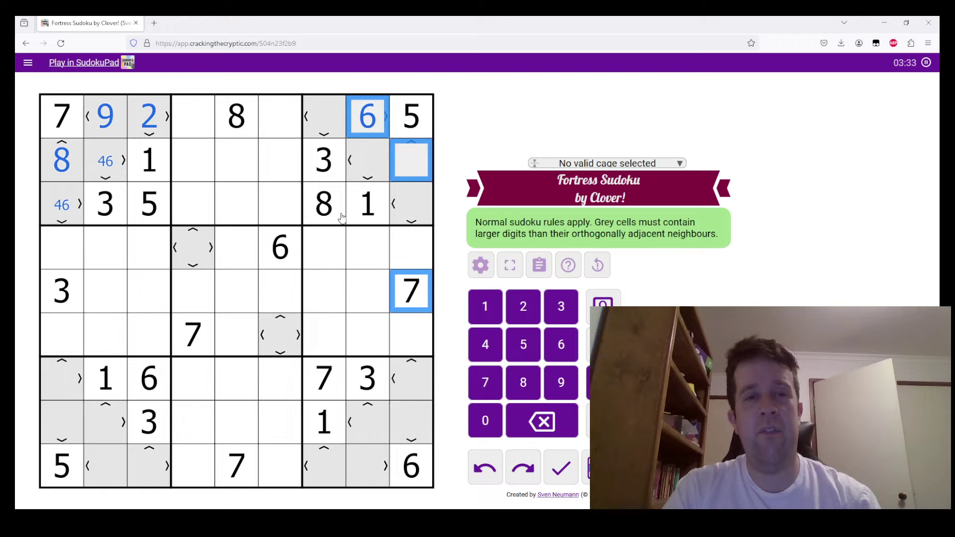
click(323, 204)
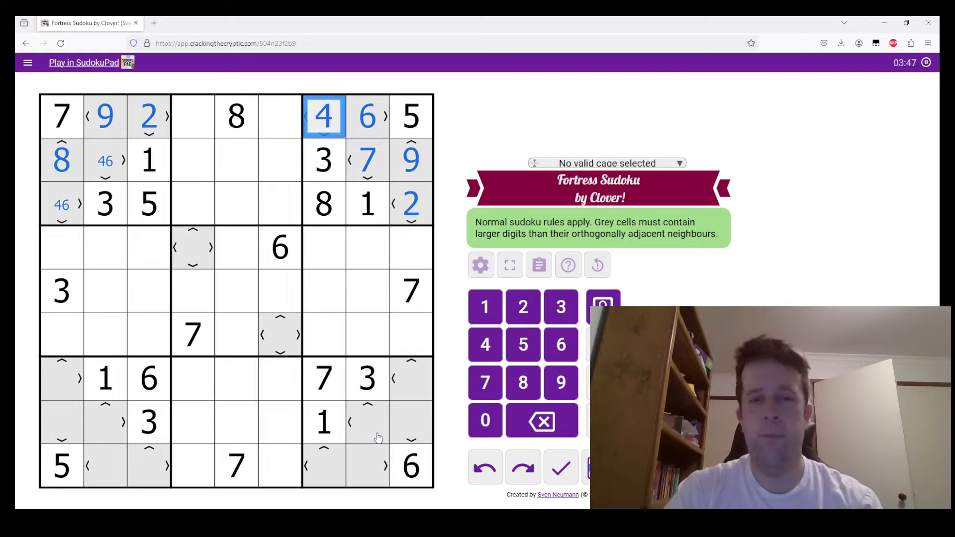
Solve the grey cells in rows 8 and 9 of the bottom-right box
click(367, 423)
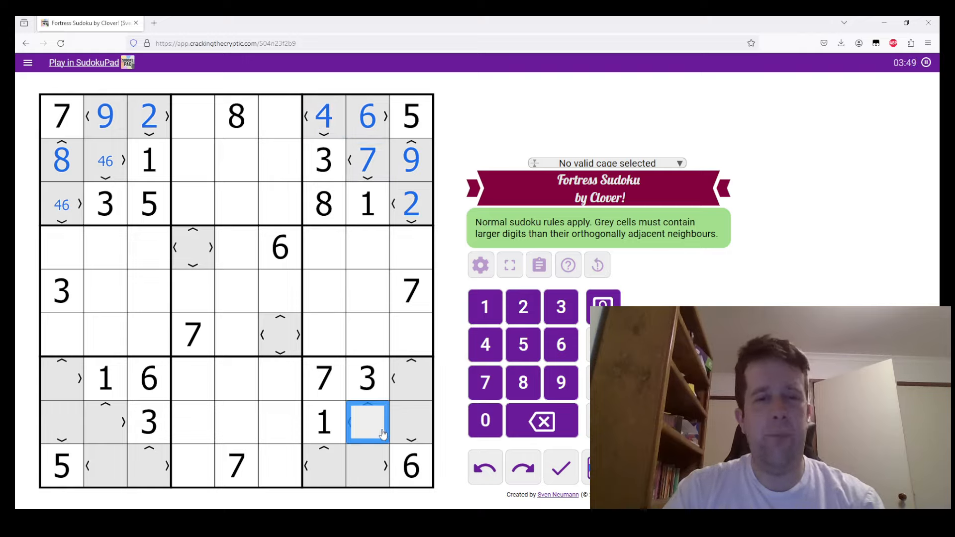
click(412, 423)
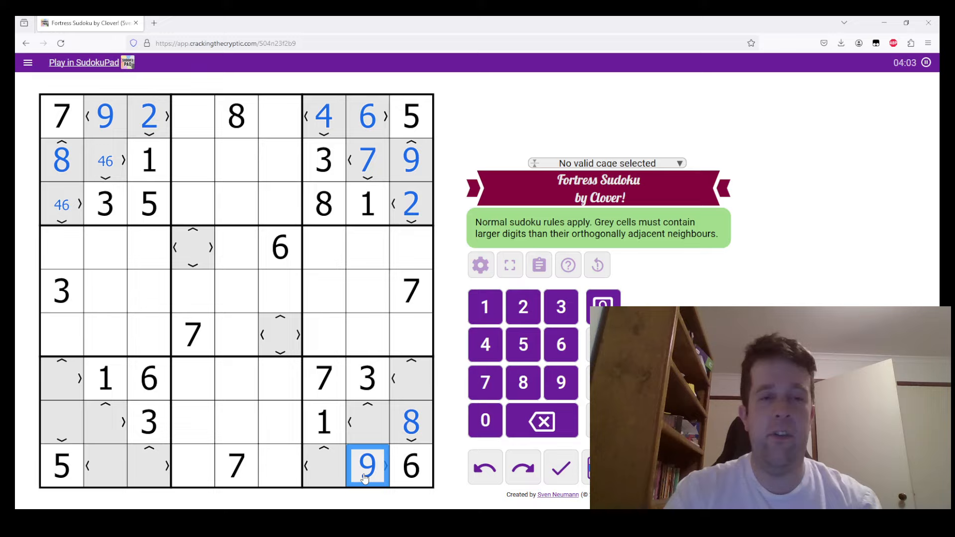
click(368, 428)
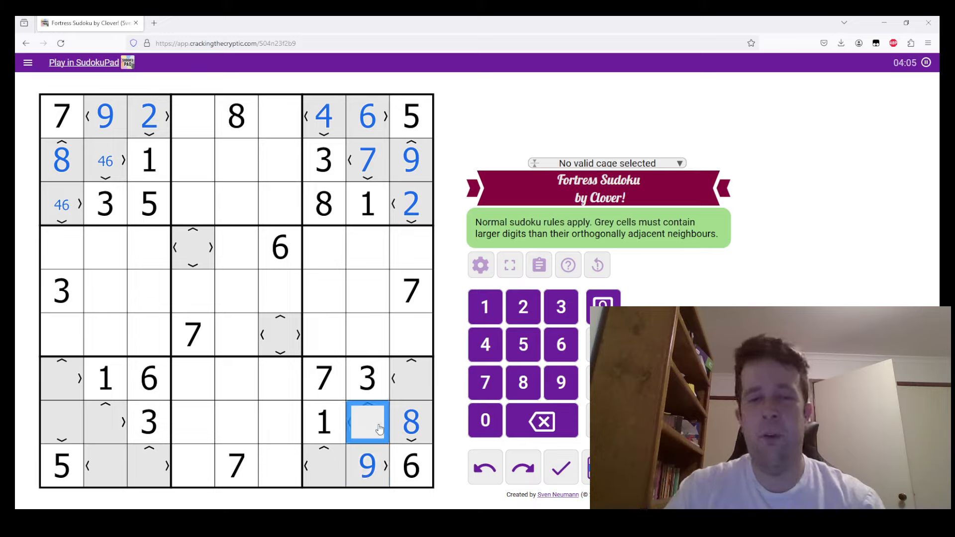
Finish the bottom corner boxes and pencil 13, 14 and 146 candidates on the edges
click(410, 380)
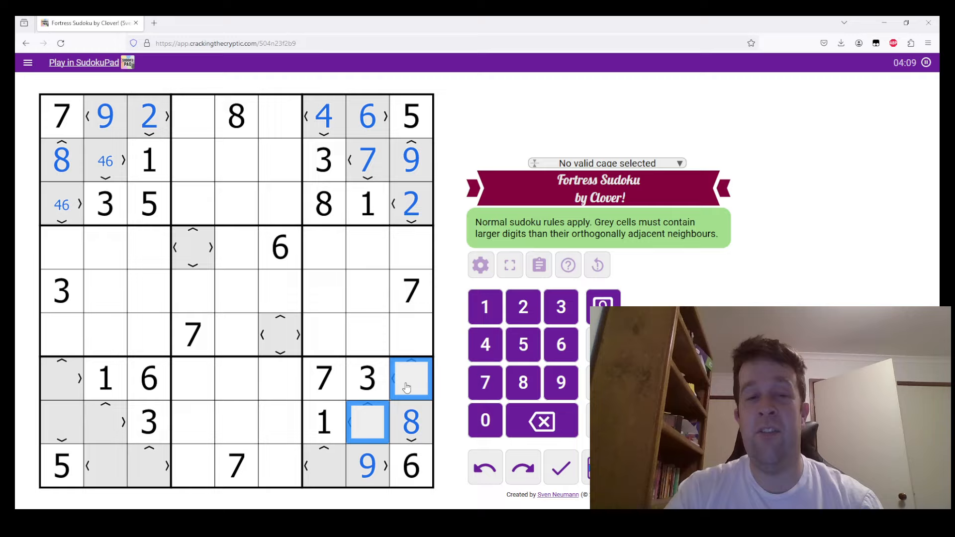
click(325, 470)
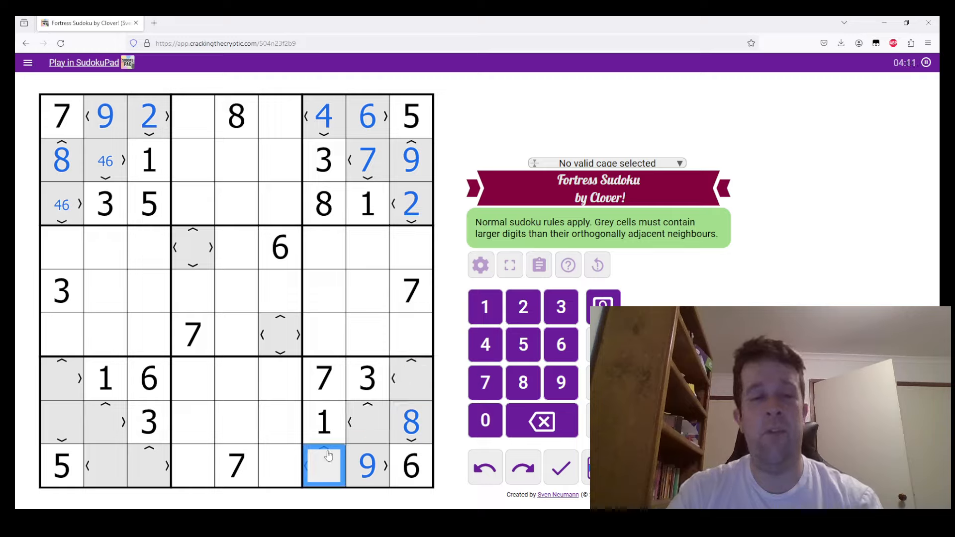
click(368, 423)
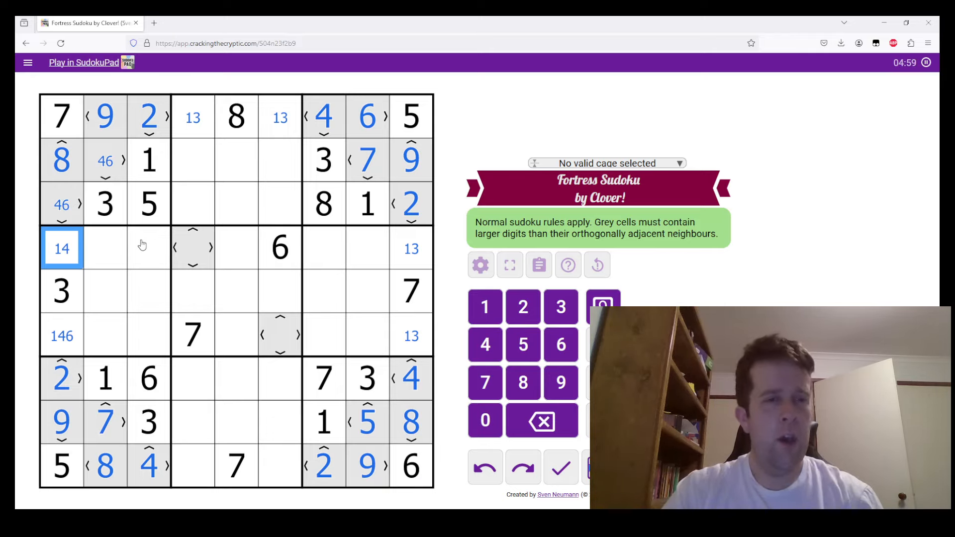
Resolve the 8/9 pairs in the middle columns, placing digits in rows 2 and 5
click(144, 247)
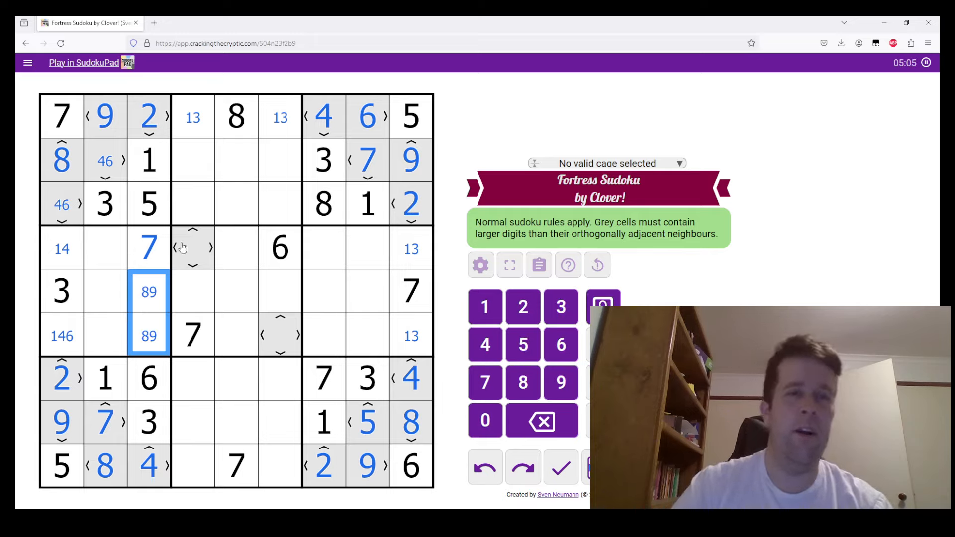
click(192, 248)
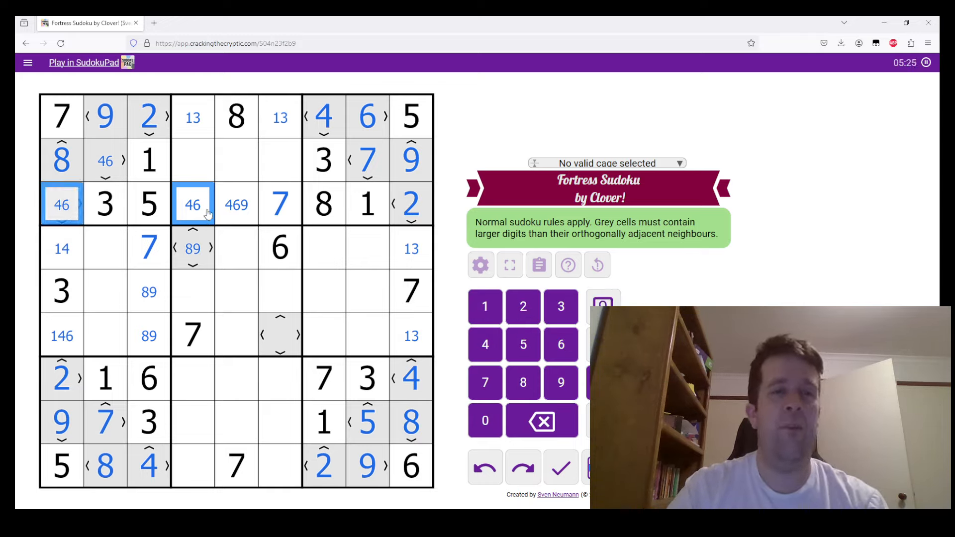
click(237, 204)
text(9)
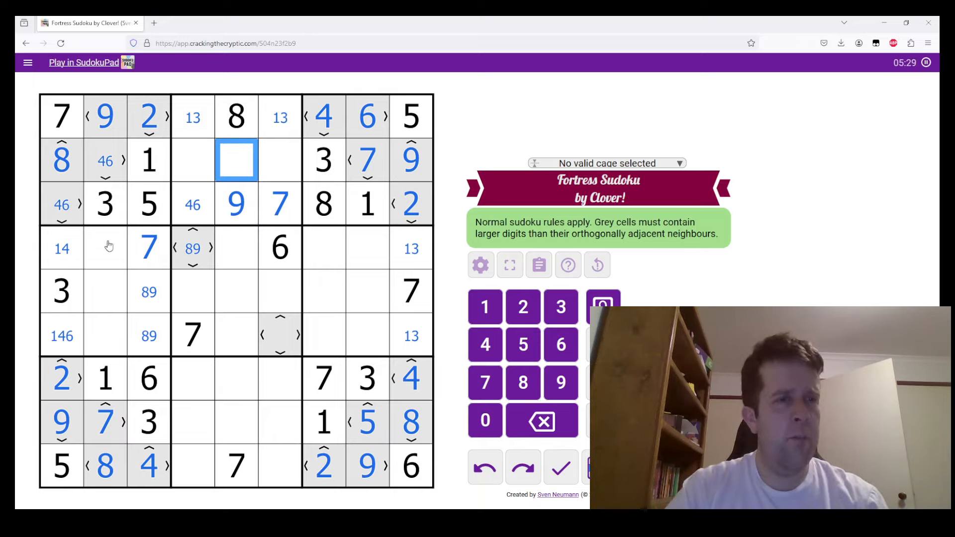
mouse_move(98, 233)
text(589)
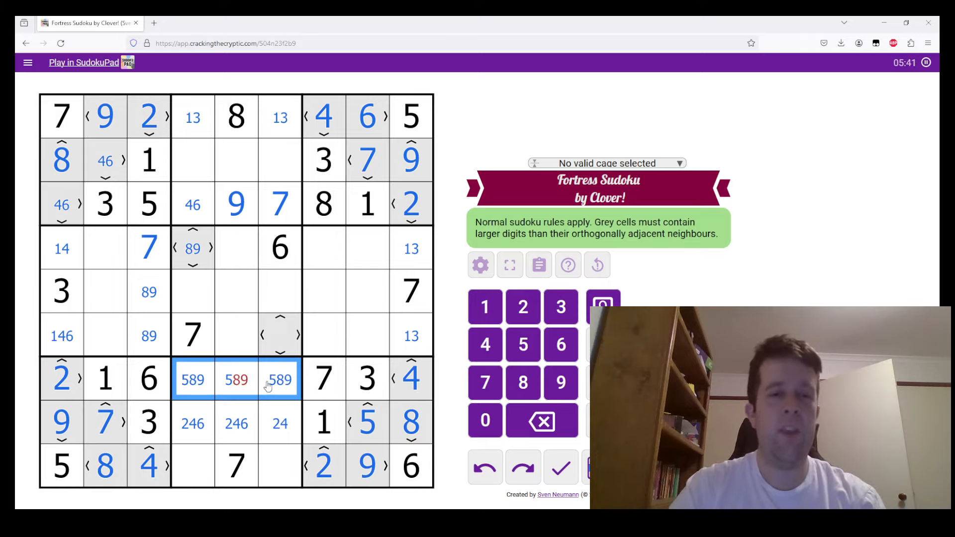
Complete 9, 5, 8 across row 7's middle and resolve the top-row 1/3 pair
click(237, 381)
text(5)
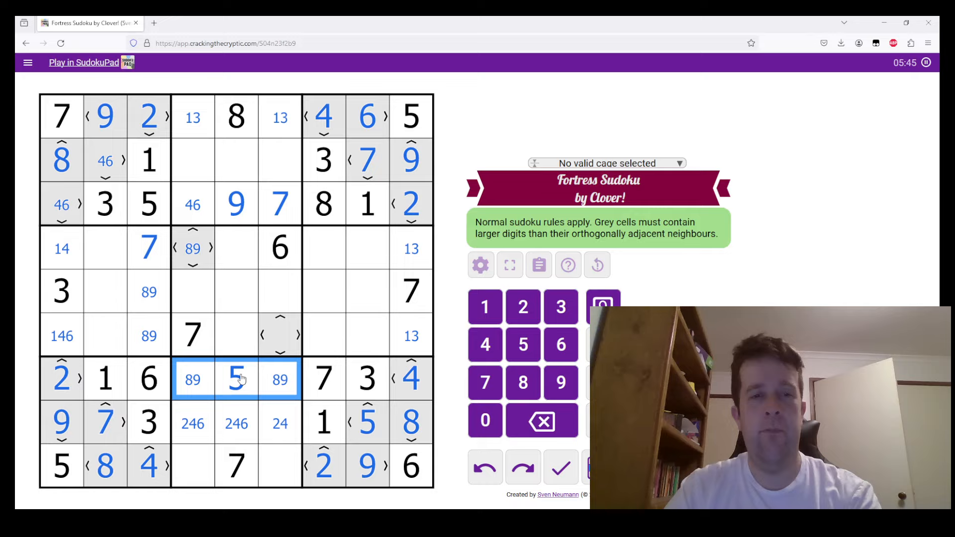
click(281, 393)
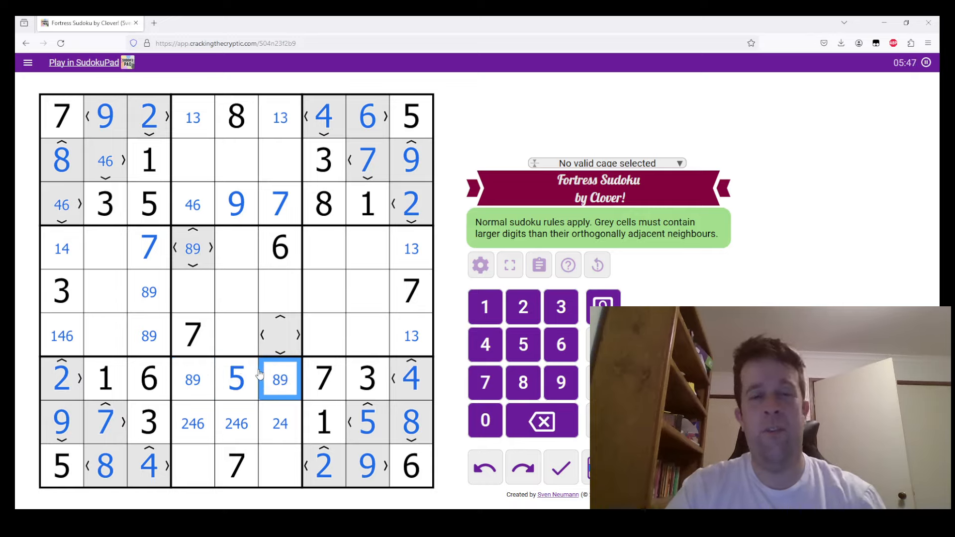
mouse_move(270, 376)
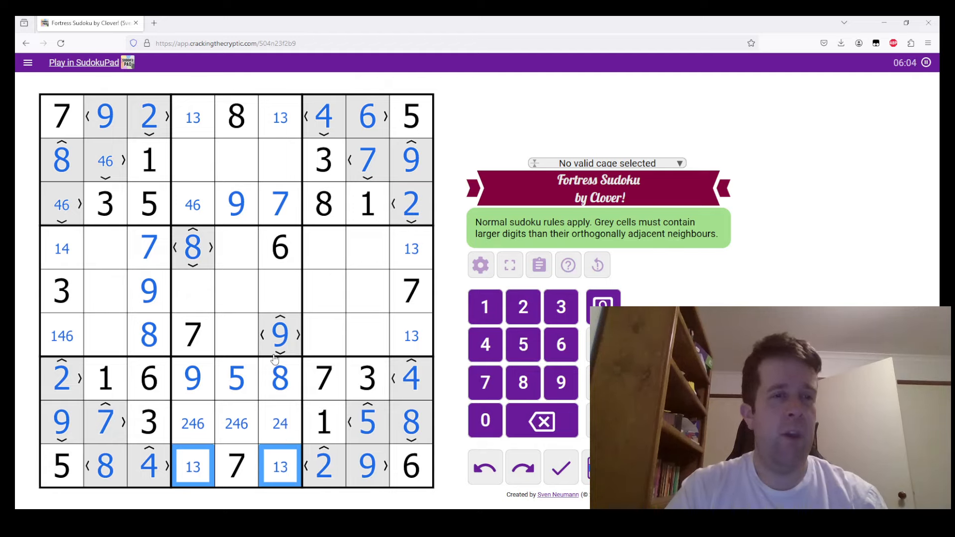
click(193, 117)
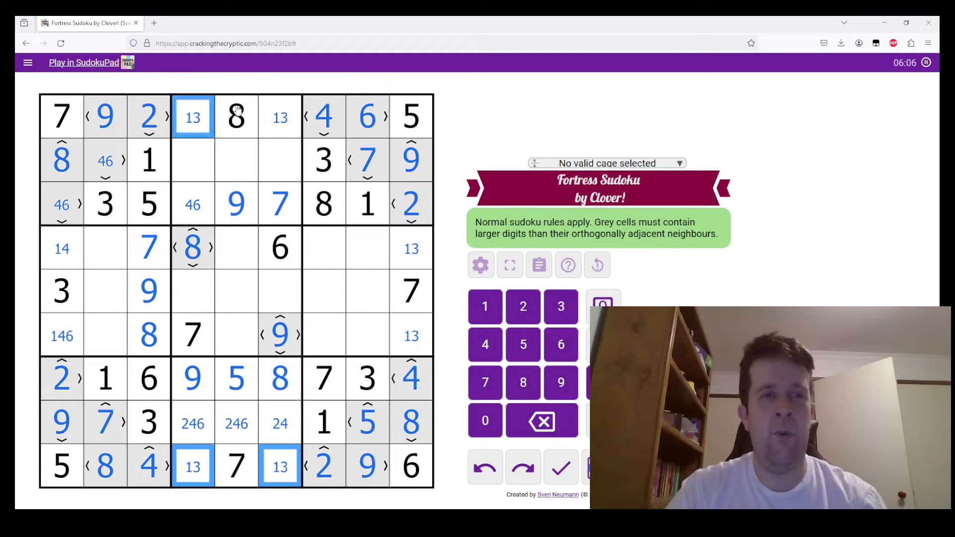
click(279, 118)
text(3)
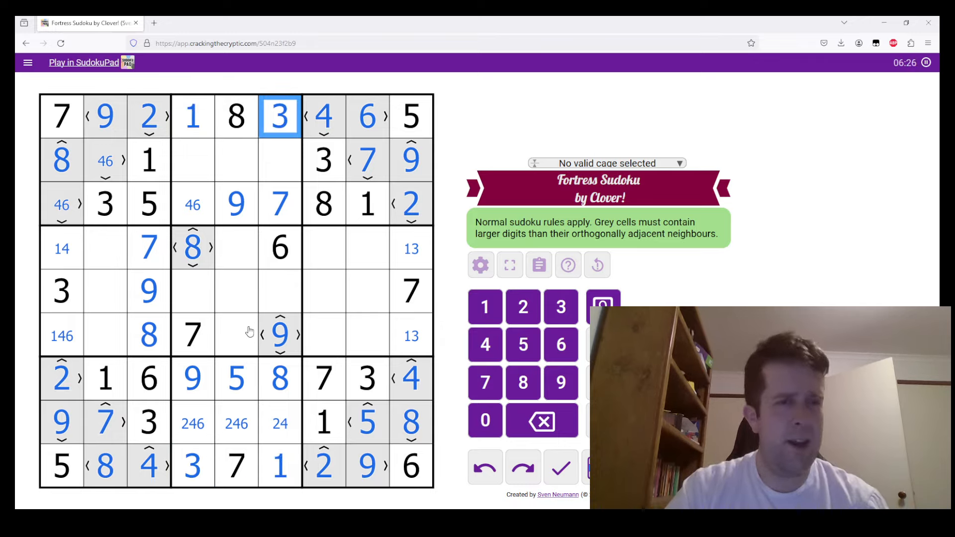
Place 8 at r5c8, resolve 9, 6, 5 down column 7 and mark 5 and 3 centrally
click(367, 248)
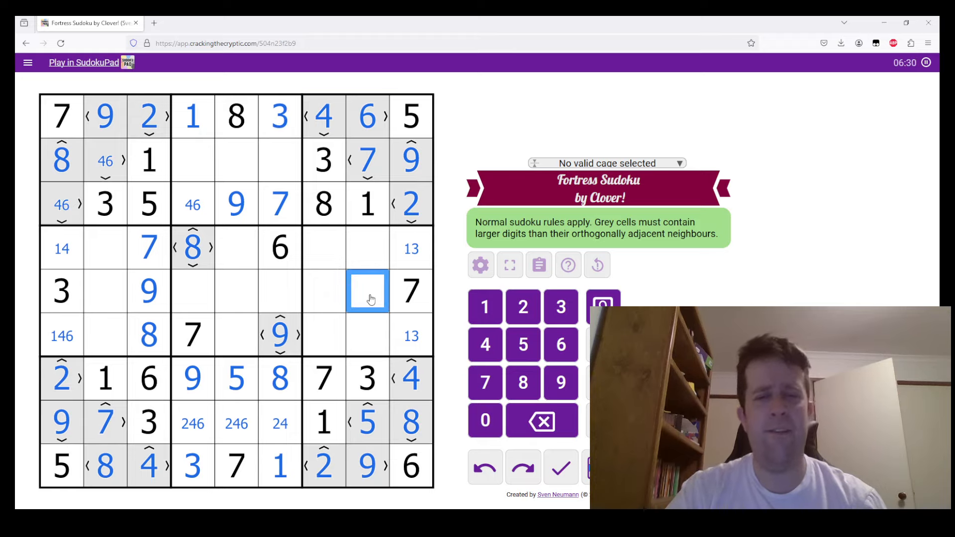
text(8)
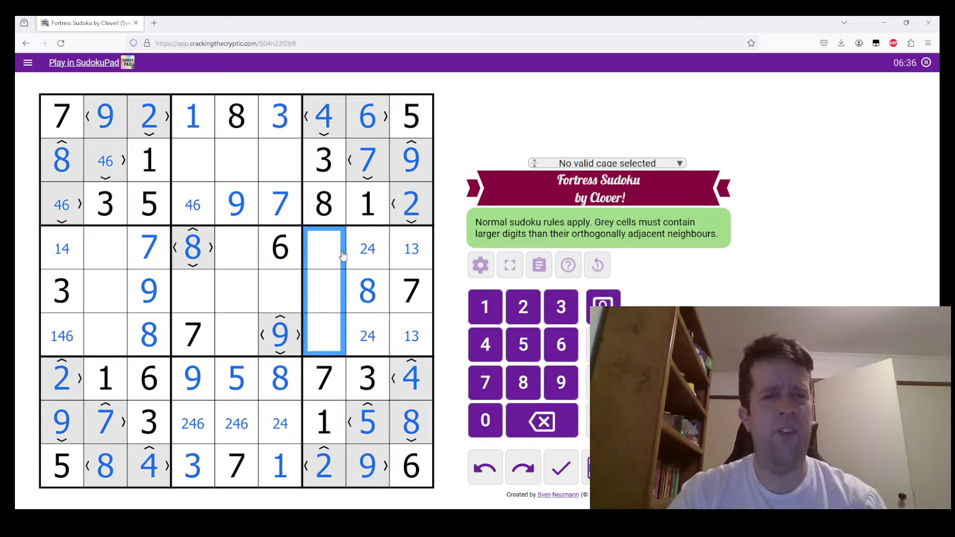
mouse_move(330, 283)
text(56)
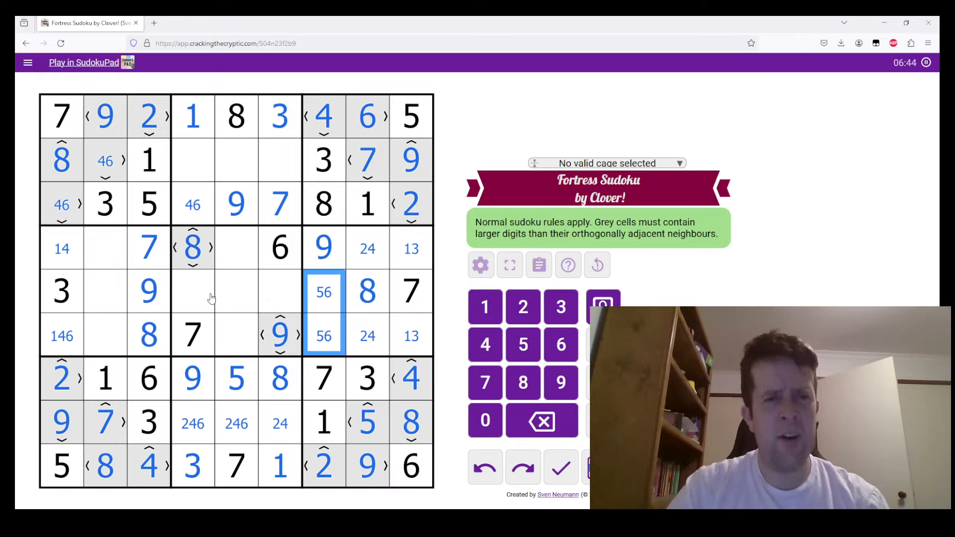
mouse_move(228, 362)
text(5)
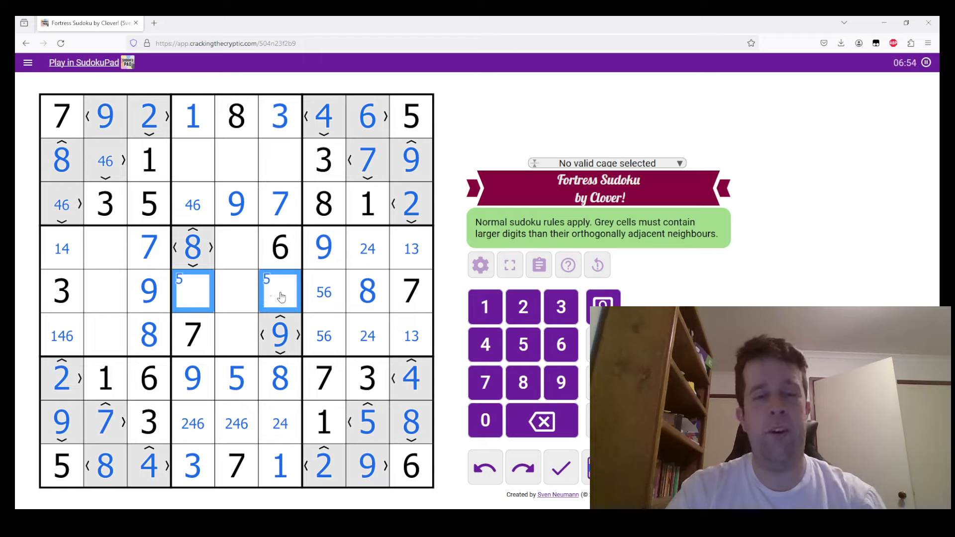
click(323, 292)
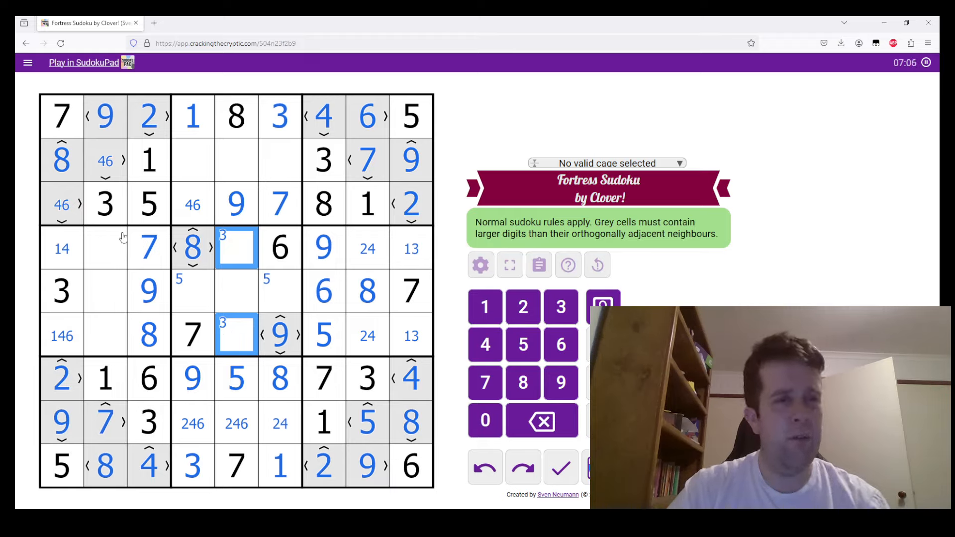
mouse_move(105, 222)
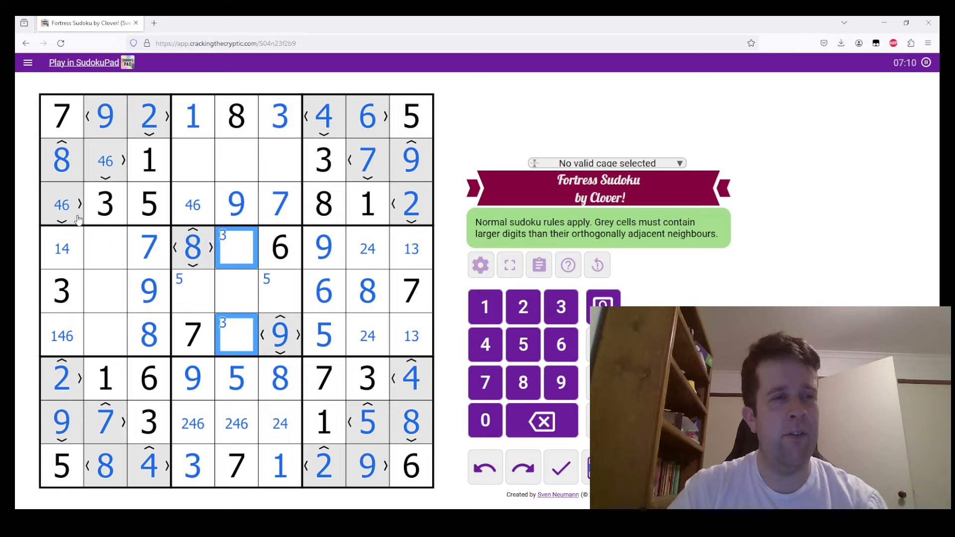
mouse_move(111, 335)
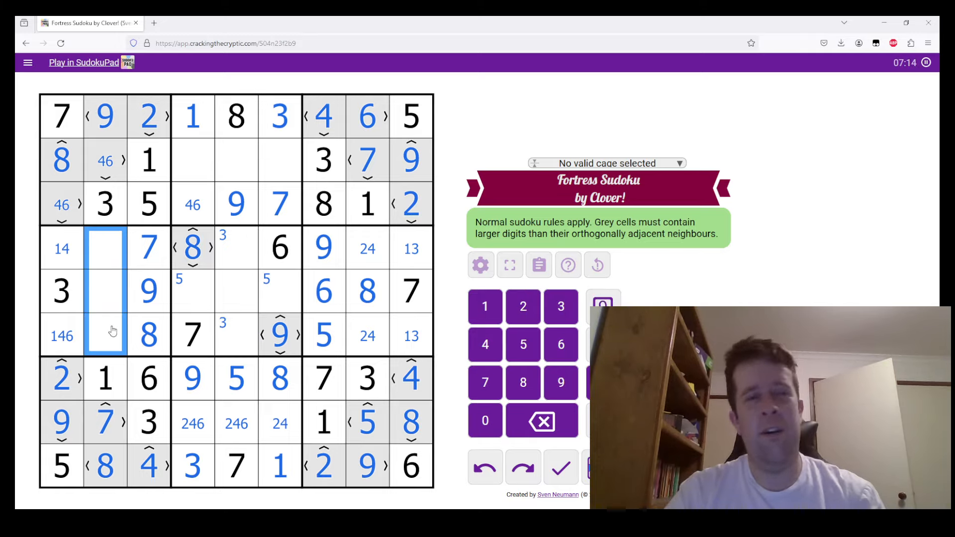
Place 5 at r4c2 and pencil 2456/246/245 candidates into row 2's top-centre cells
click(104, 291)
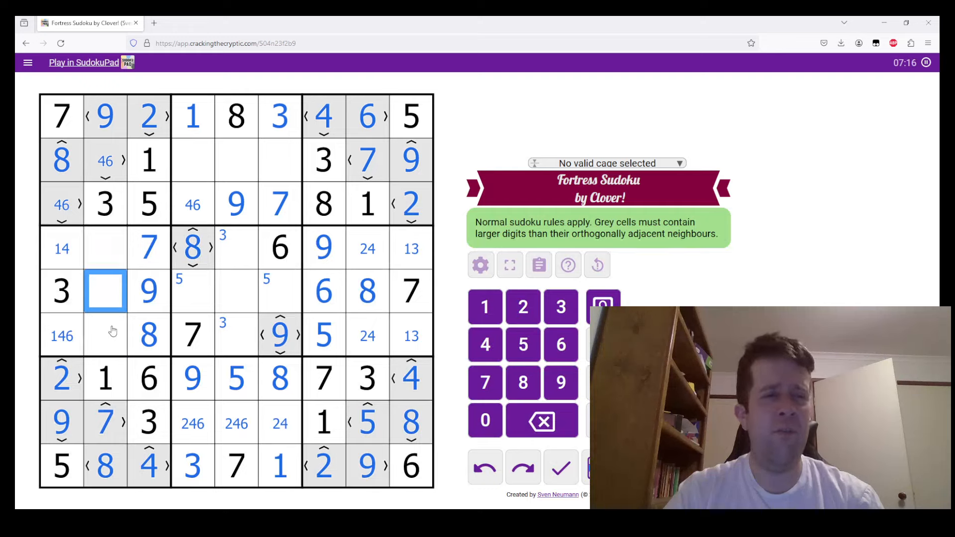
click(107, 346)
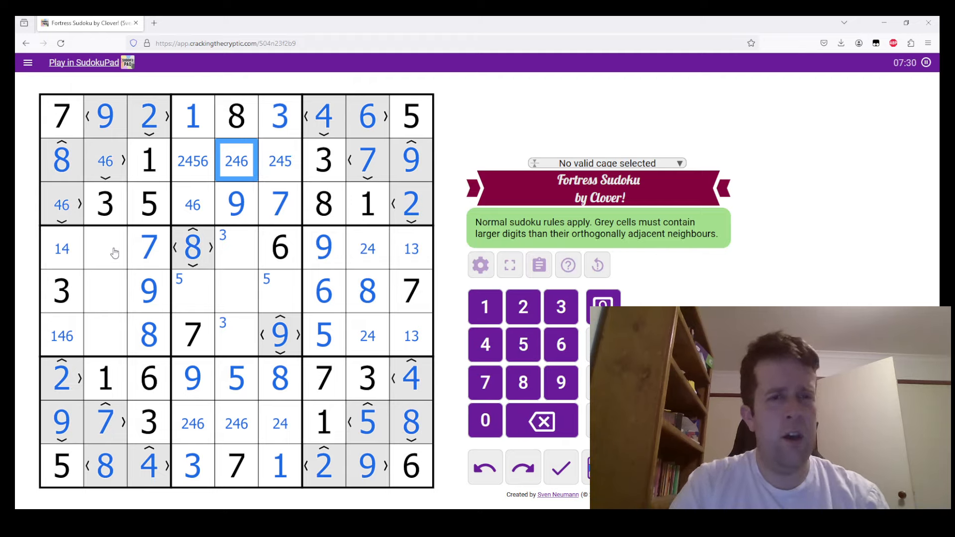
click(103, 261)
text(5)
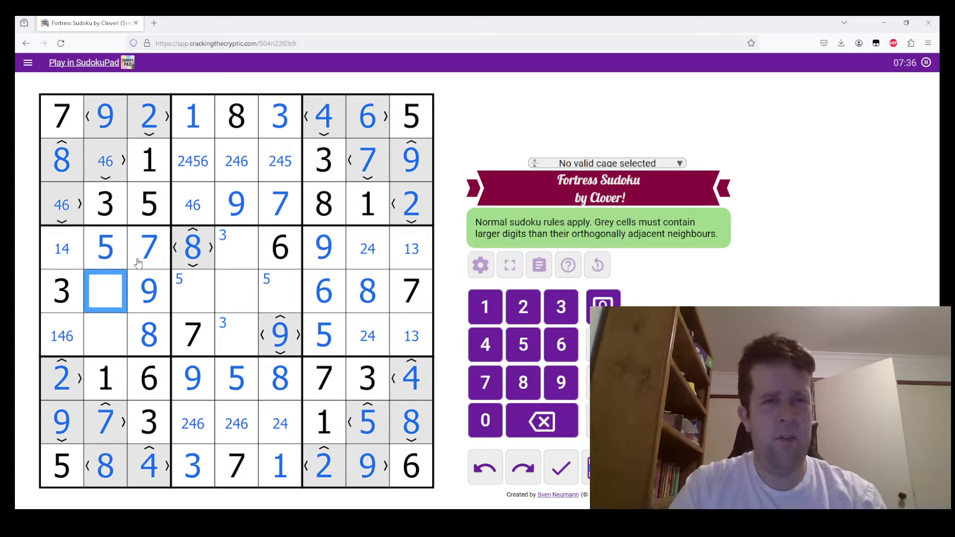
Add 24, 246, 245, 1245 and 245 candidates across the middle rows
click(235, 249)
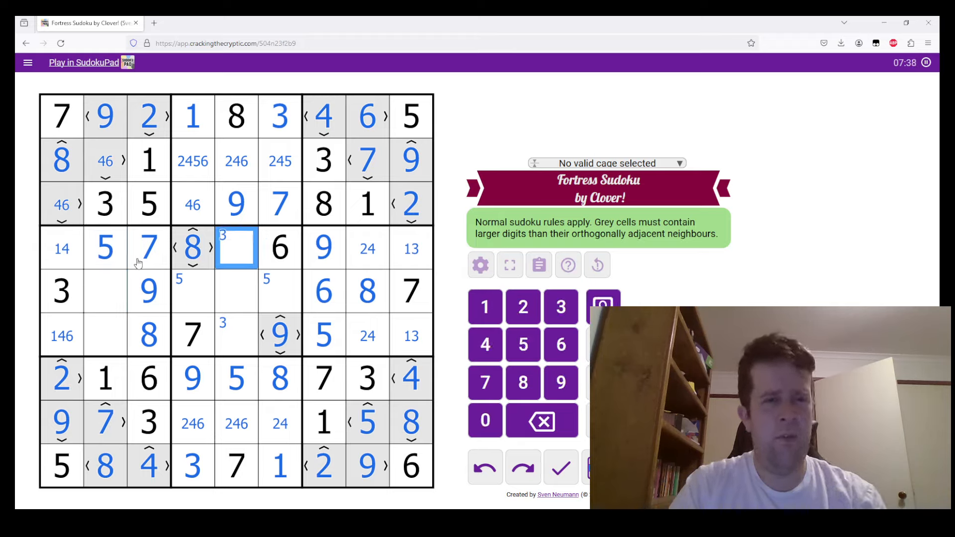
mouse_move(158, 302)
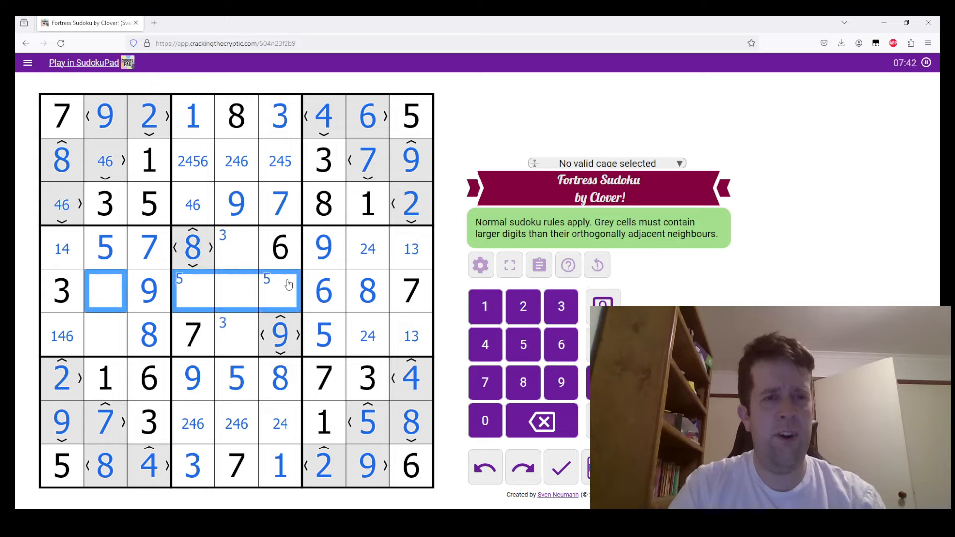
mouse_move(72, 193)
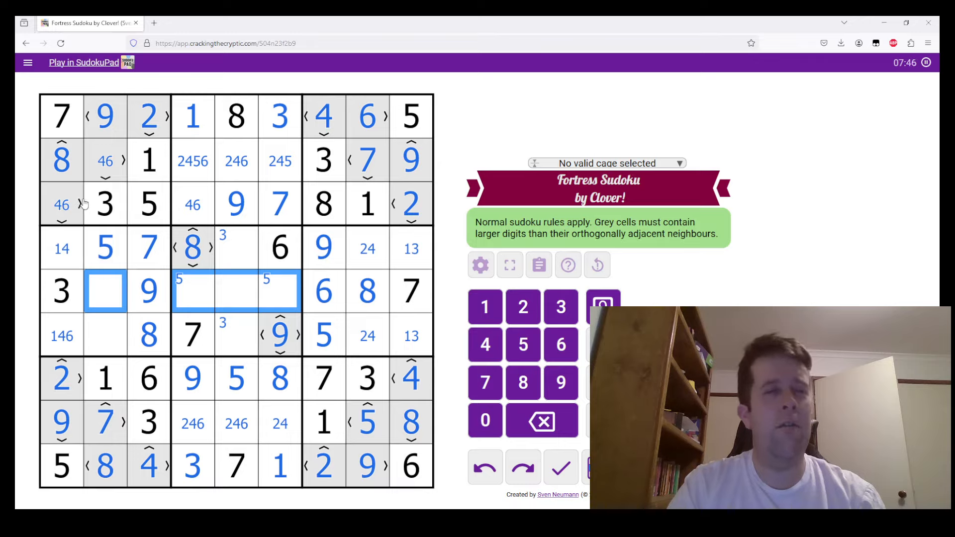
click(62, 205)
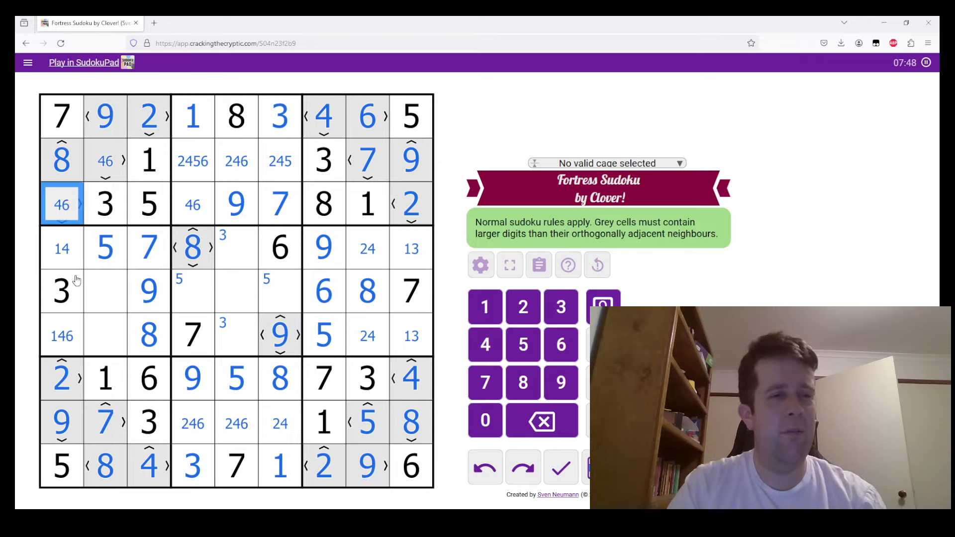
click(105, 293)
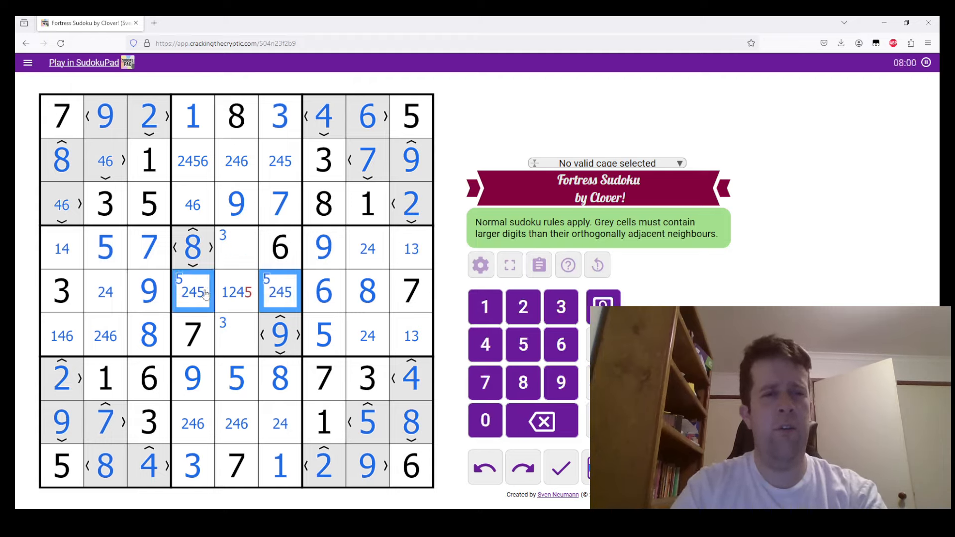
Resolve the remaining pencil-marked cells in rows 2, 5 and 6 and place 2 at r4c8
click(235, 291)
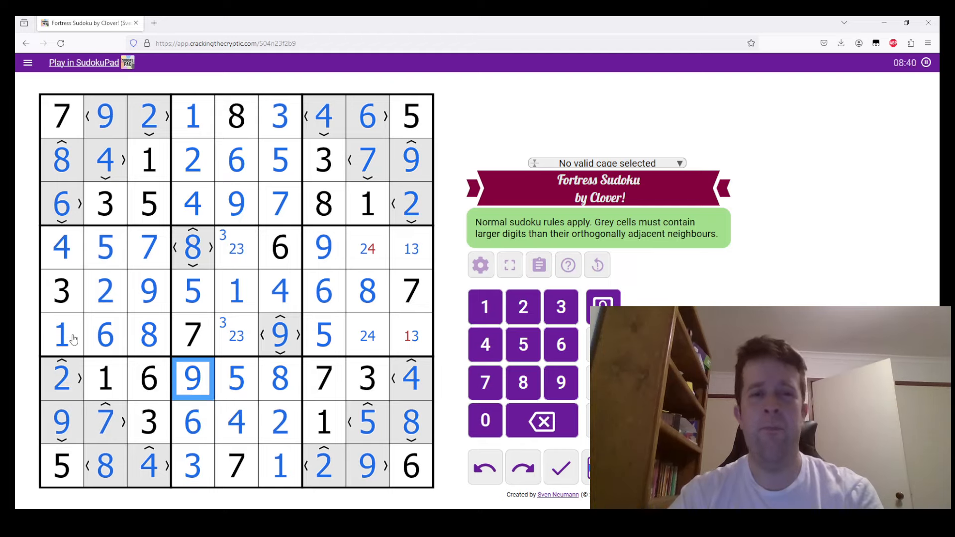
click(367, 246)
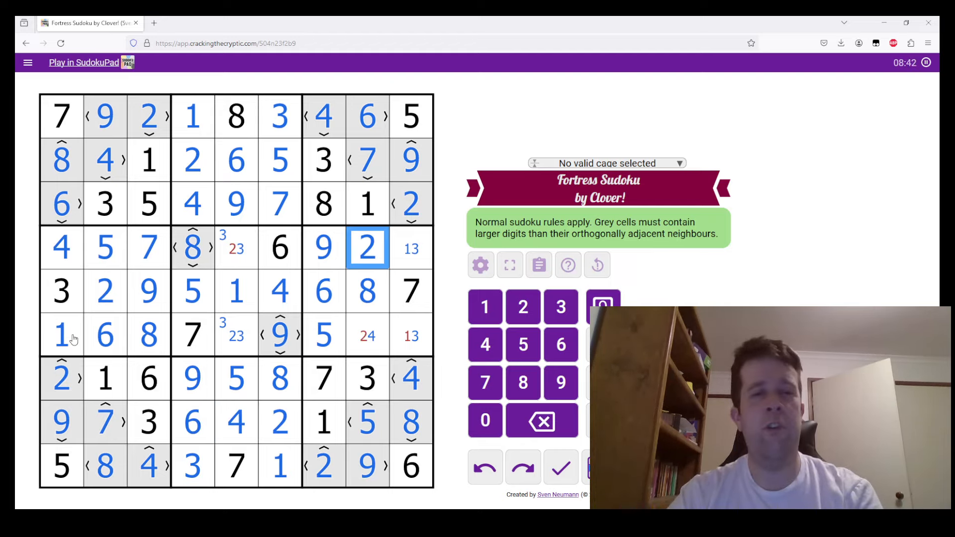